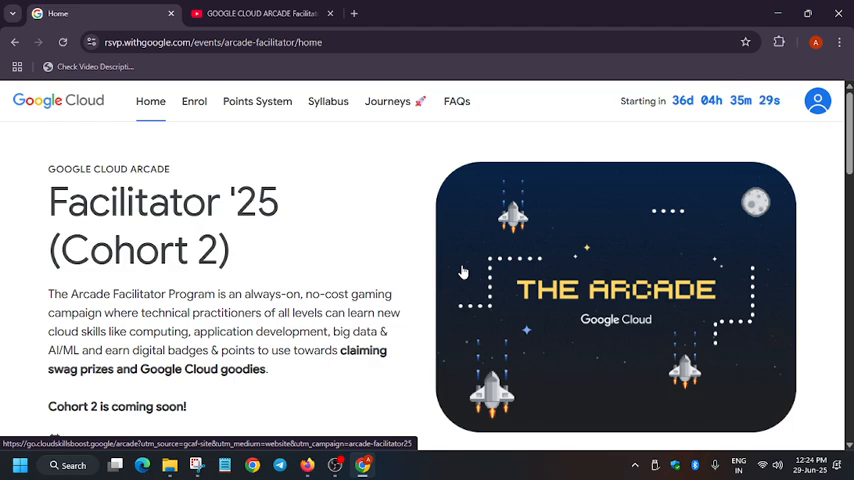
Browse the Google Cloud Arcade Facilitator playlist on YouTube before returning to the Facilitator home page.
scroll("down", 3)
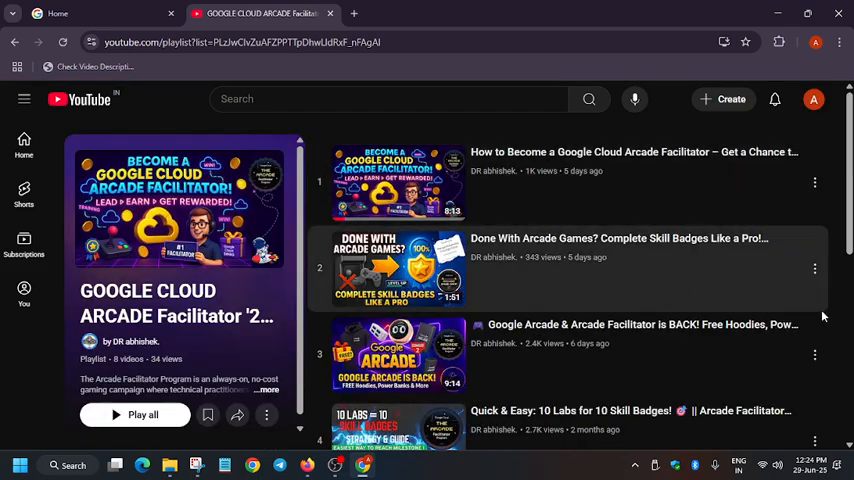
mouse_move(624, 192)
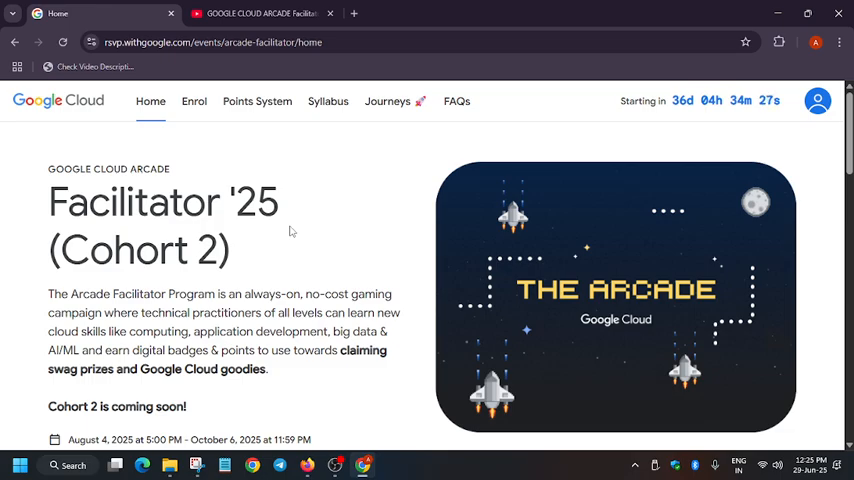
Highlight the 'Facilitator '25 (Cohort 2)' title on the home page for emphasis.
scroll("down", 3)
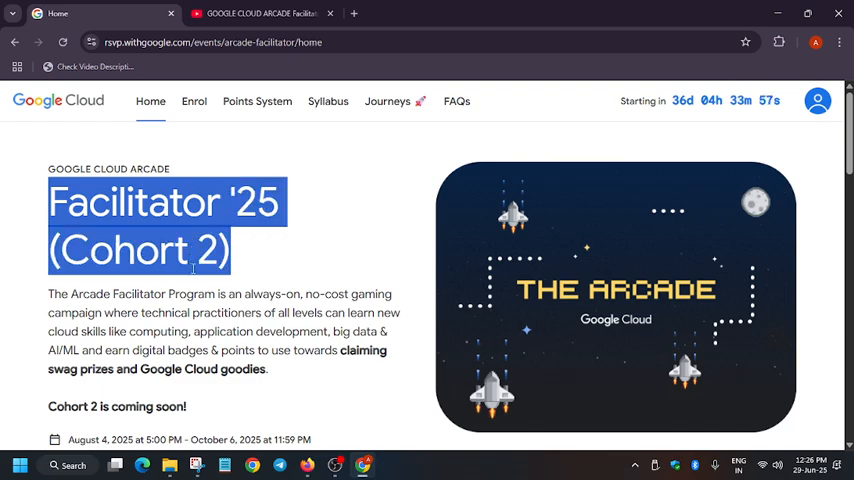
left_click(190, 250)
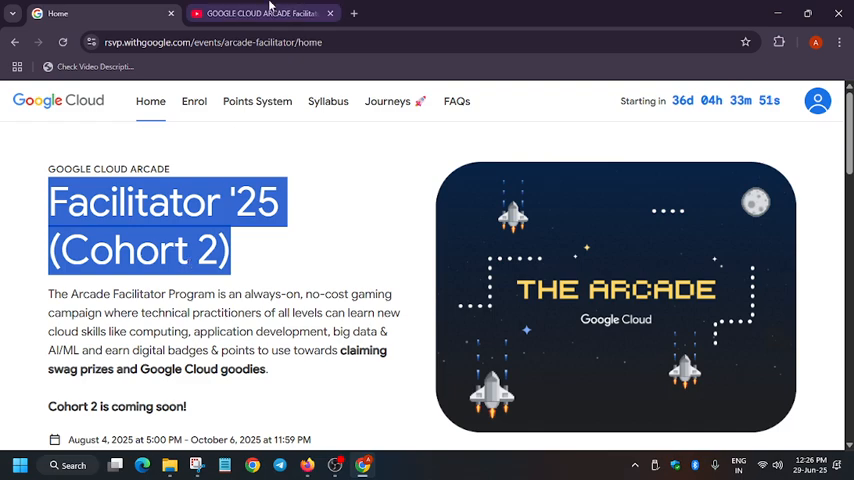
Visit the old Arcade site in a new tab and follow its 'Click here' link to the Skills Boost Arcade page.
left_click(352, 12)
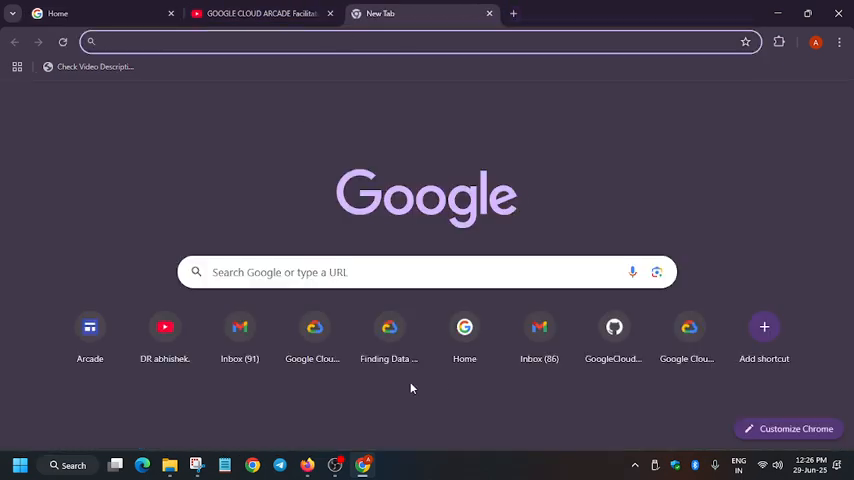
left_click(88, 332)
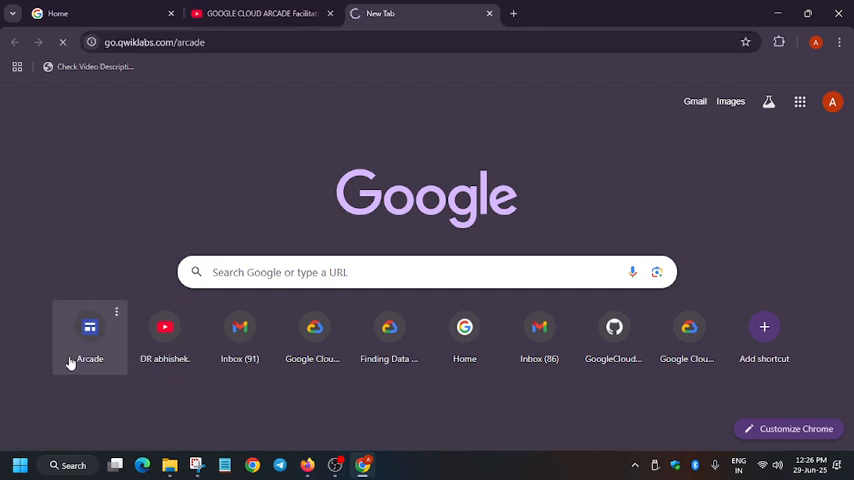
left_click(88, 332)
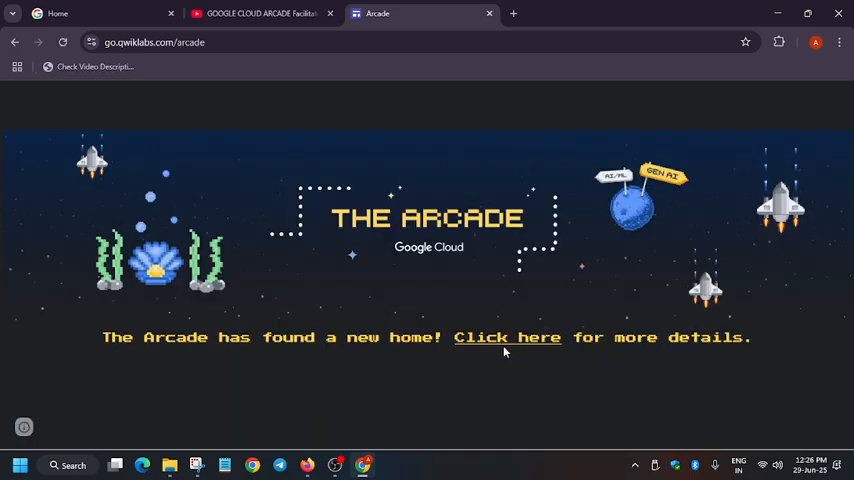
left_click(508, 336)
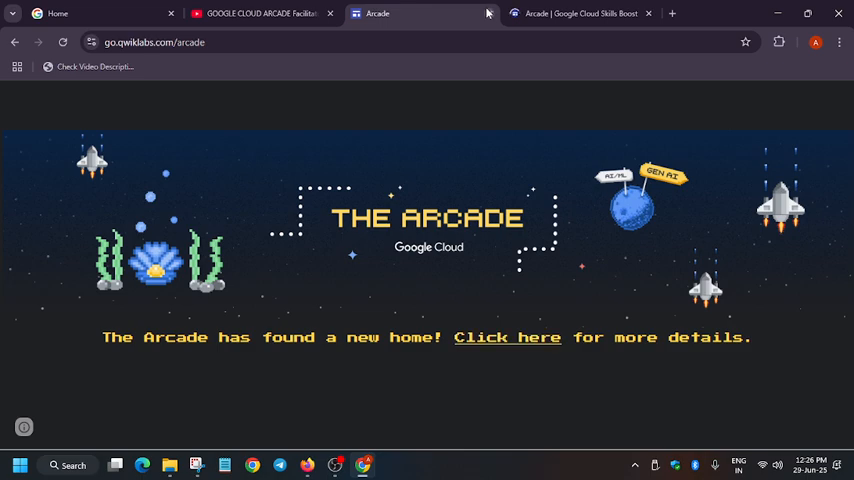
left_click(508, 336)
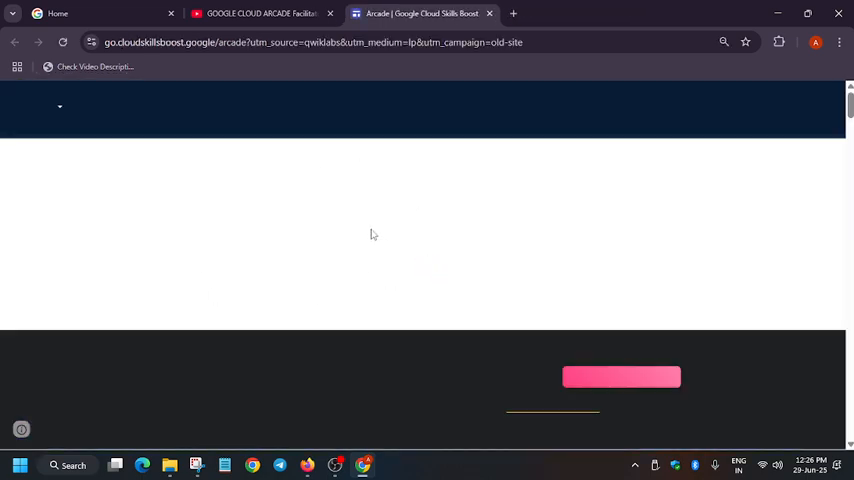
Review the Arcade Prize Tiers from Arcade Novice at 20 points up to Arcade Legend.
scroll("down", 3)
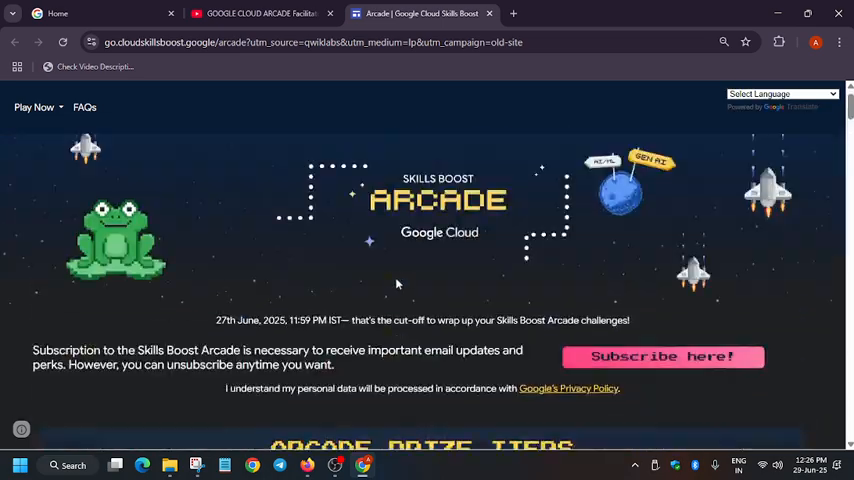
scroll("down", 3)
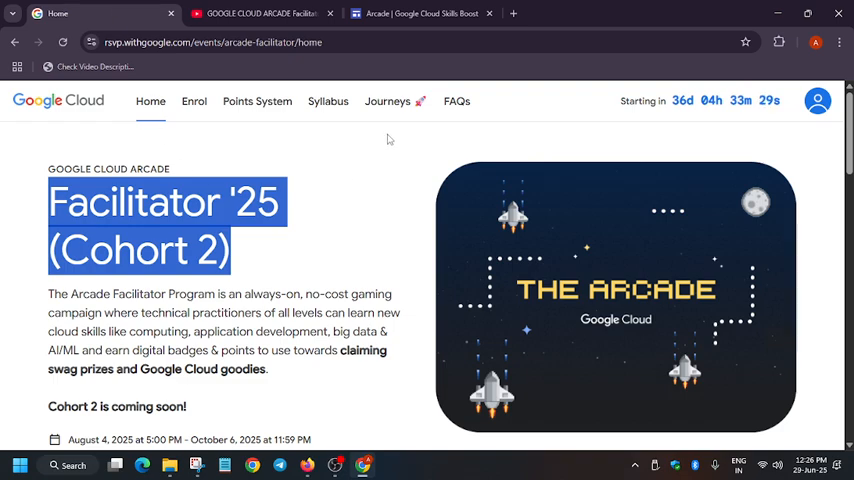
mouse_move(362, 156)
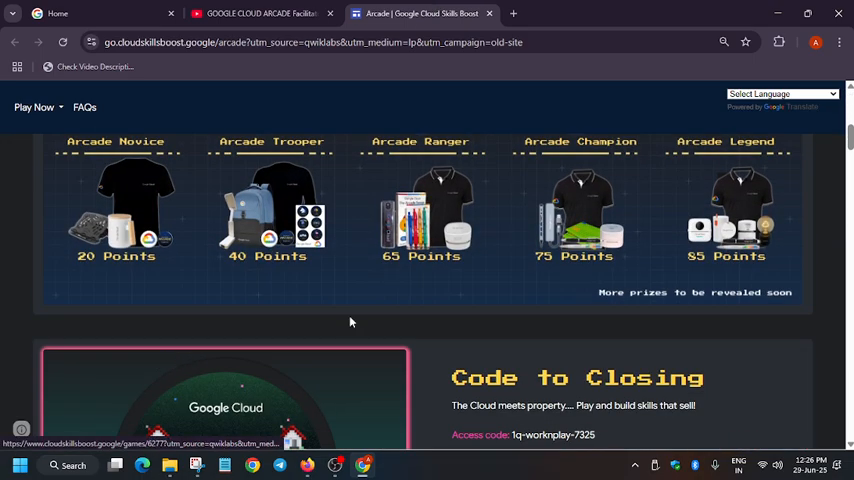
scroll("up", 3)
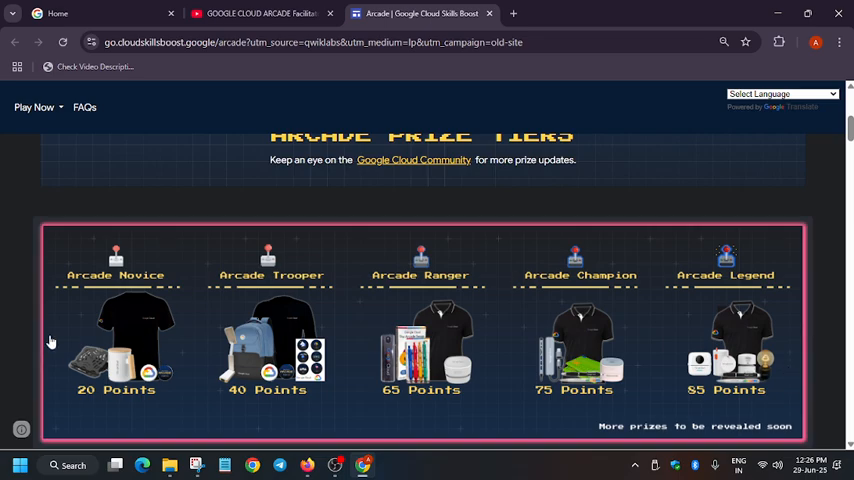
mouse_move(176, 436)
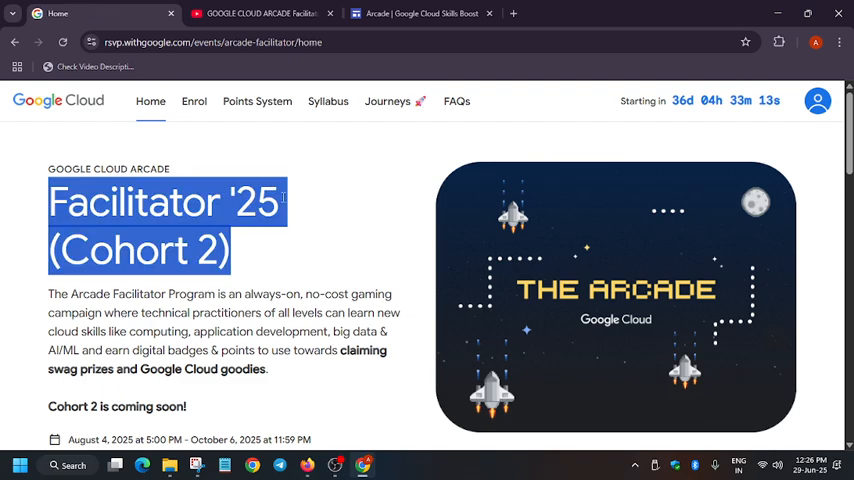
scroll("down", 3)
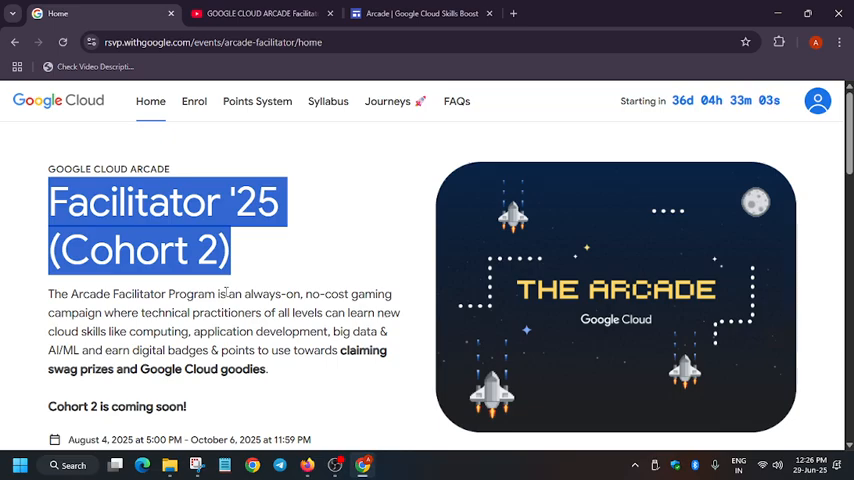
Review the Points System page's milestone rewards through the Ultimate Milestone.
left_click(256, 100)
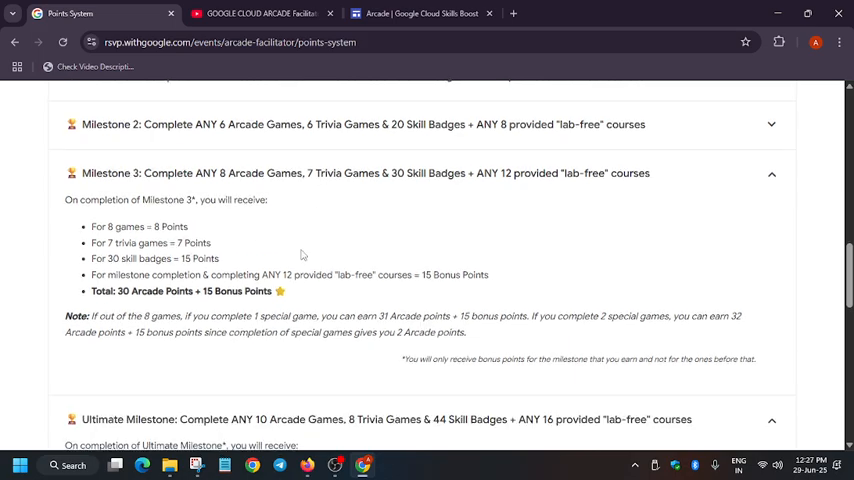
scroll("down", 3)
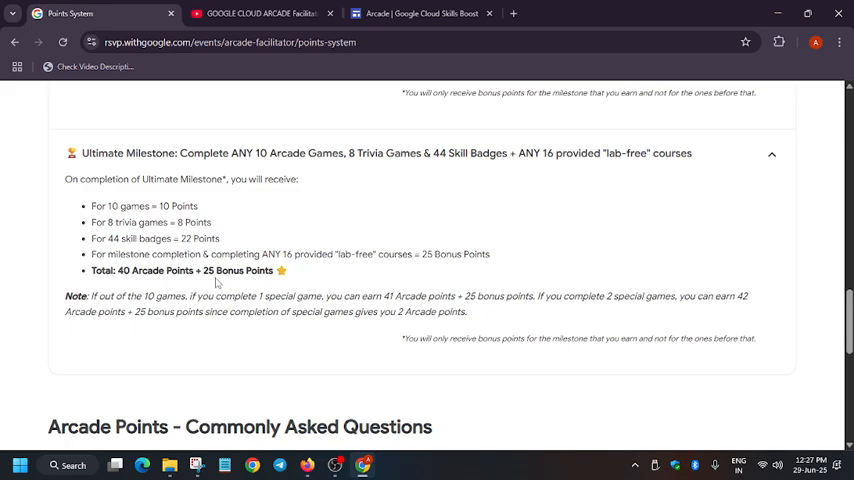
scroll("up", 3)
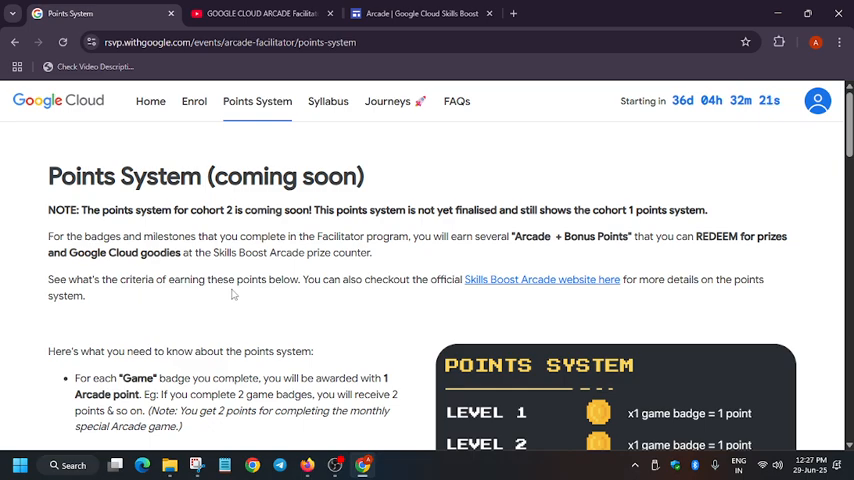
Return from the Points System page to the Facilitator '25 (Cohort 2) home page.
left_click(150, 100)
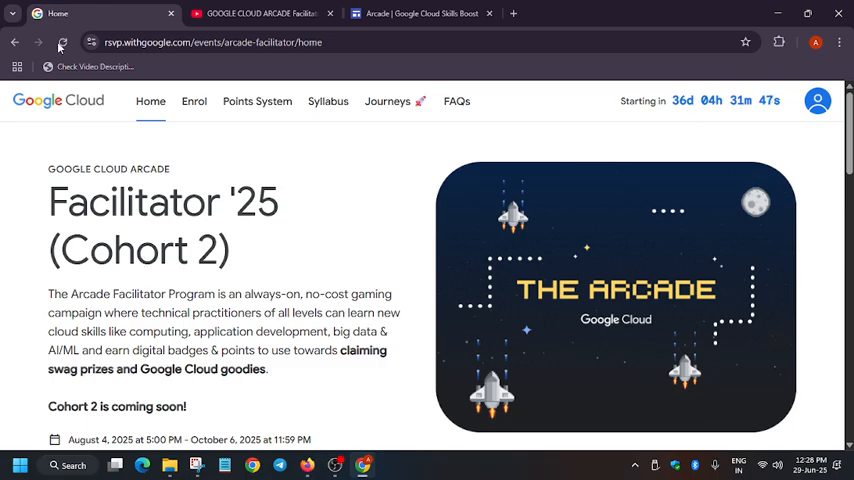
Revisit the Skills Boost Arcade prize tiers and bring the Arcade Base Camp June game (1 point) into view.
left_click(420, 12)
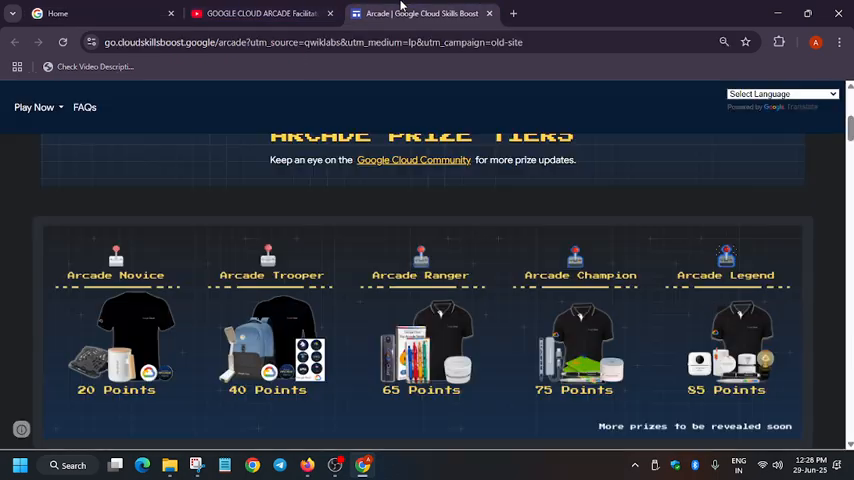
scroll("up", 3)
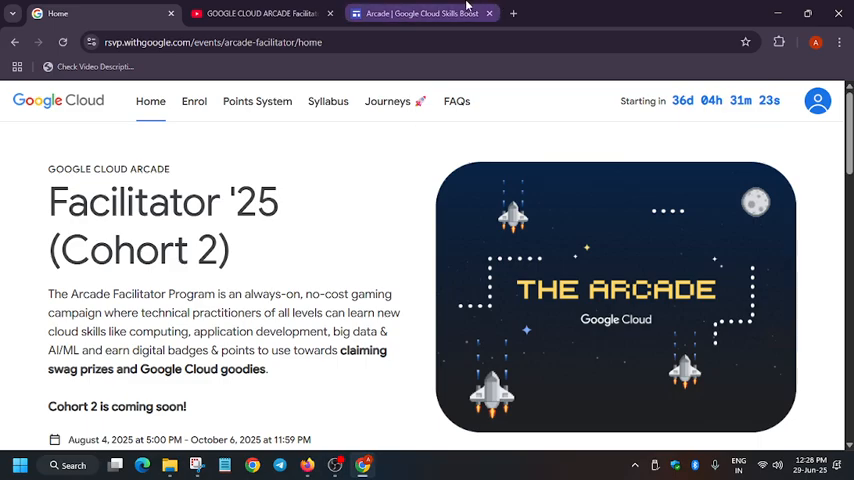
left_click(420, 12)
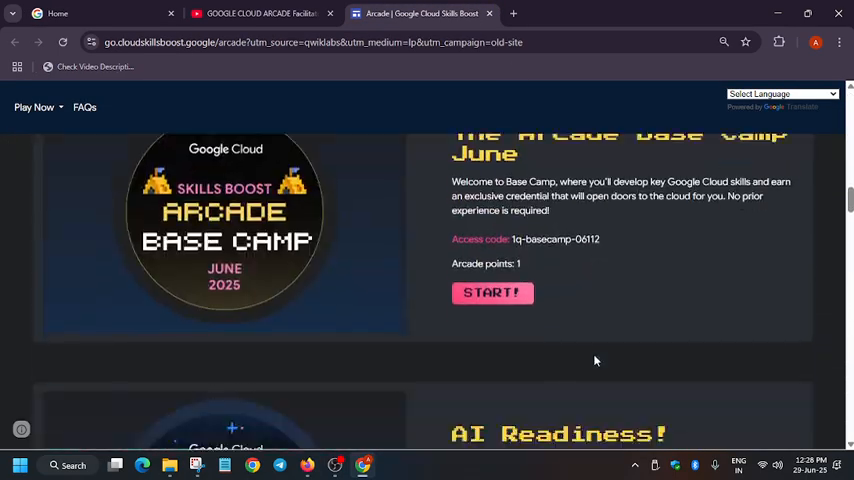